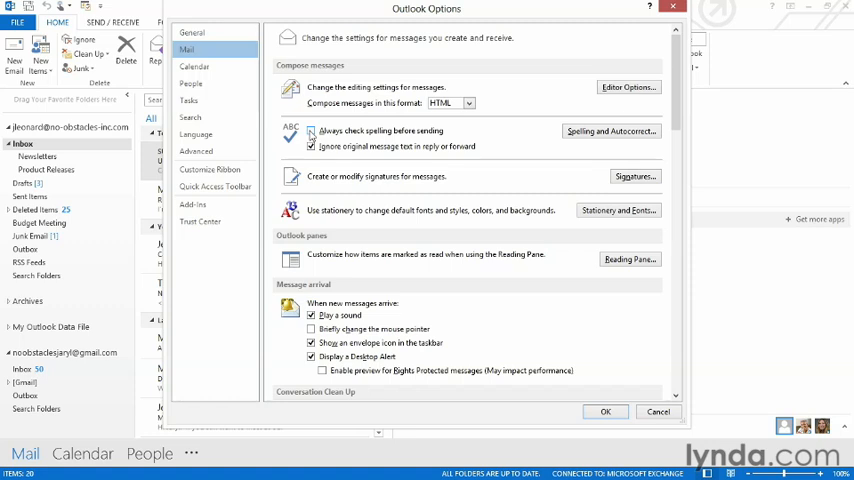
- Uncheck 'Always check spelling before sending' on the Outlook Options Mail page
left_click(312, 131)
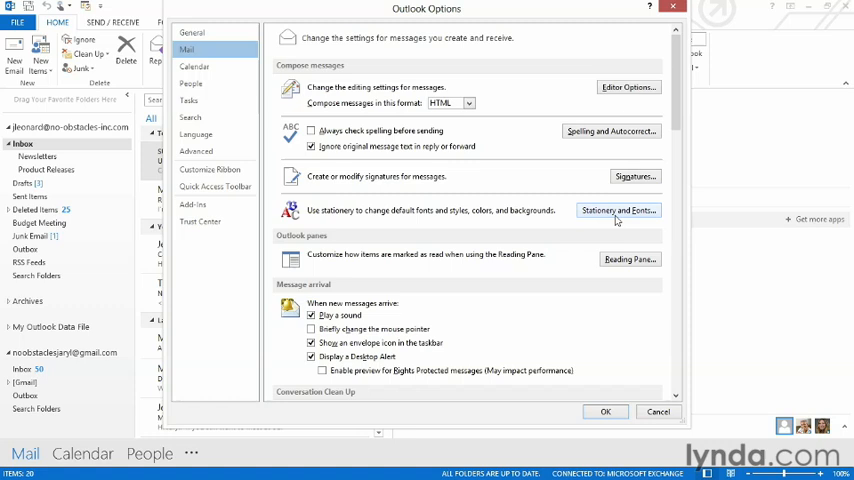
mouse_move(648, 150)
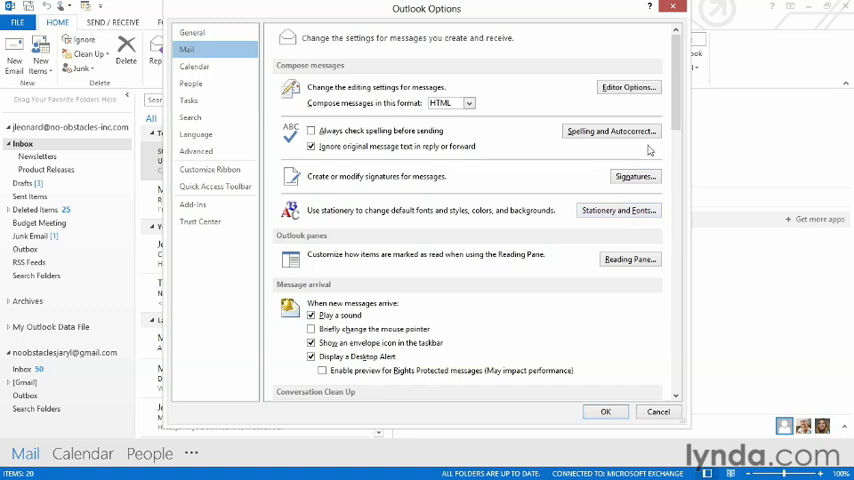
- Scroll the Mail options down to the Conversation Clean Up and Replies and forwards sections
scroll("down", 3)
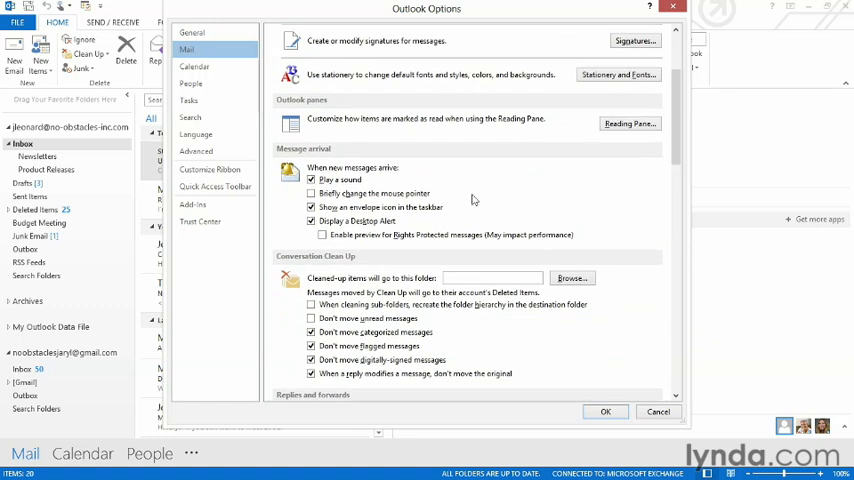
mouse_move(454, 203)
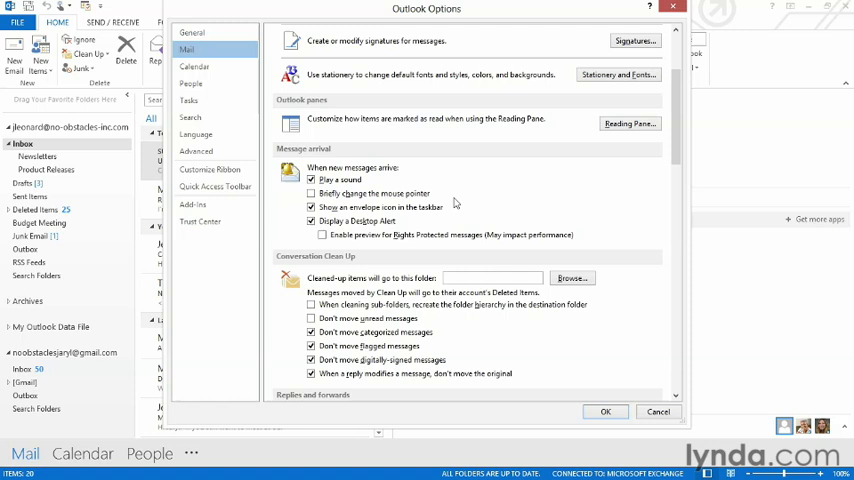
mouse_move(352, 195)
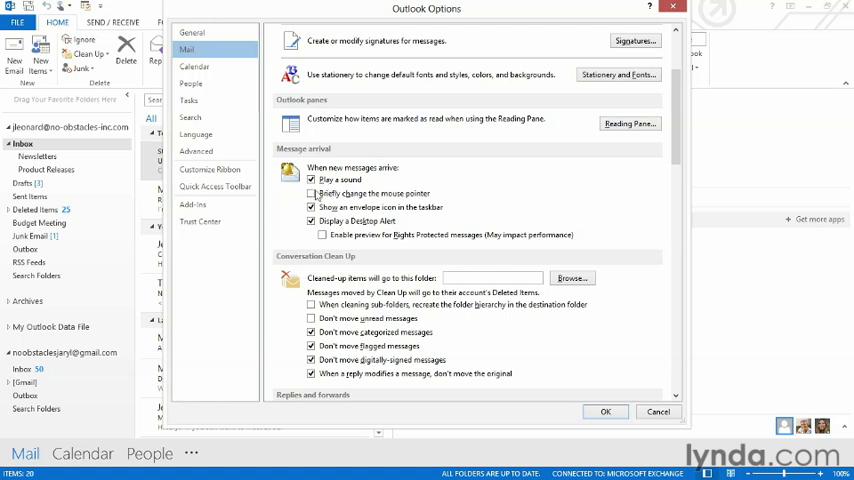
mouse_move(478, 197)
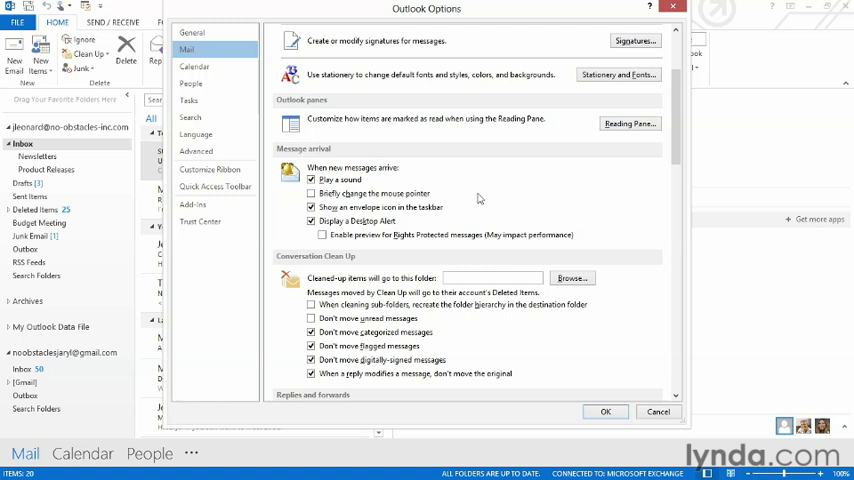
mouse_move(484, 201)
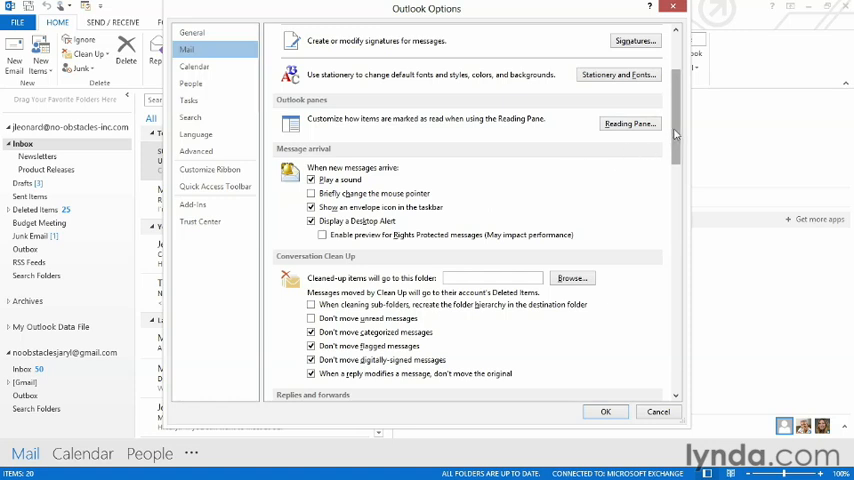
scroll("down", 3)
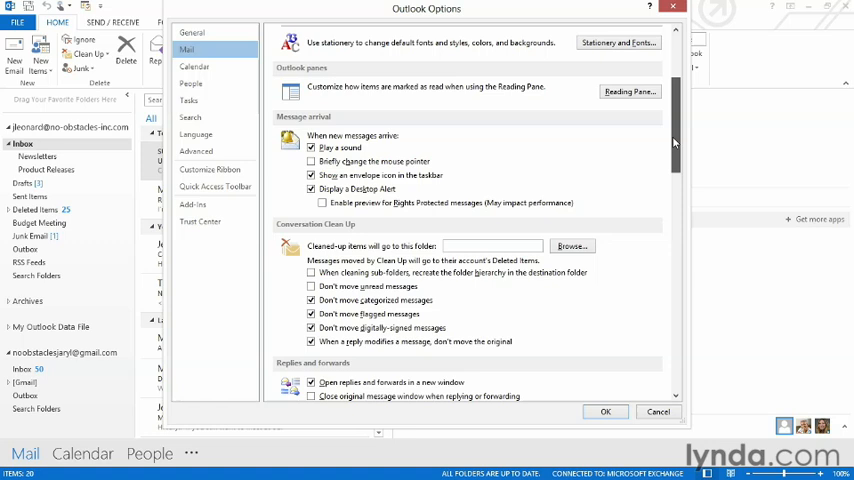
scroll("down", 3)
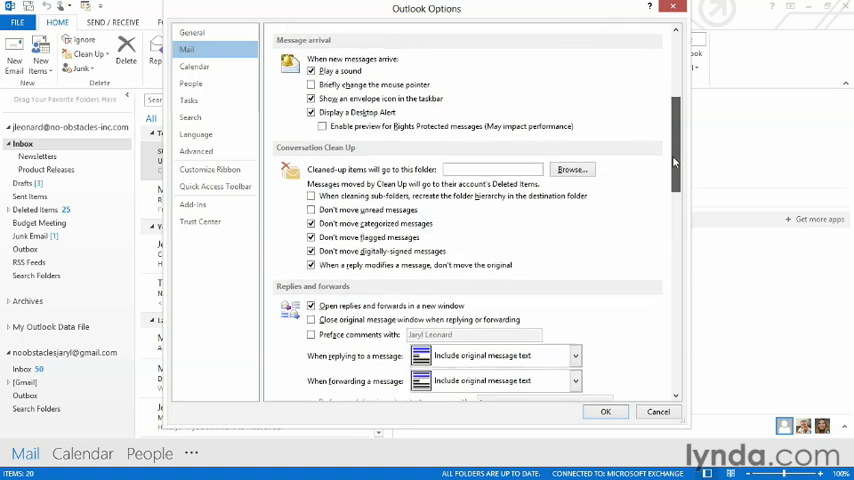